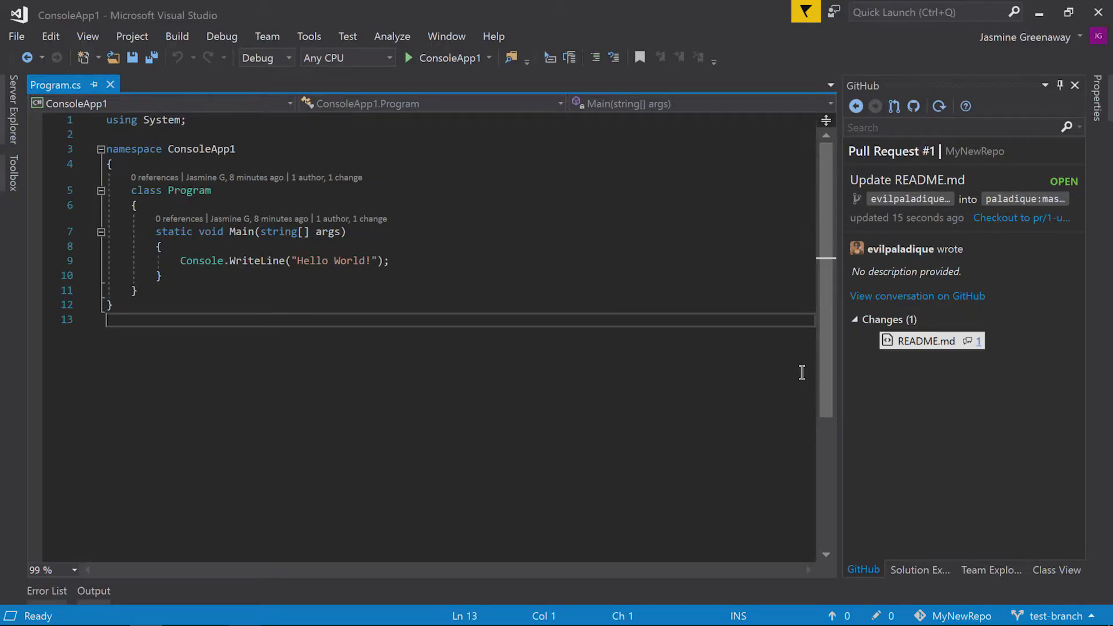
mouse_move(799, 341)
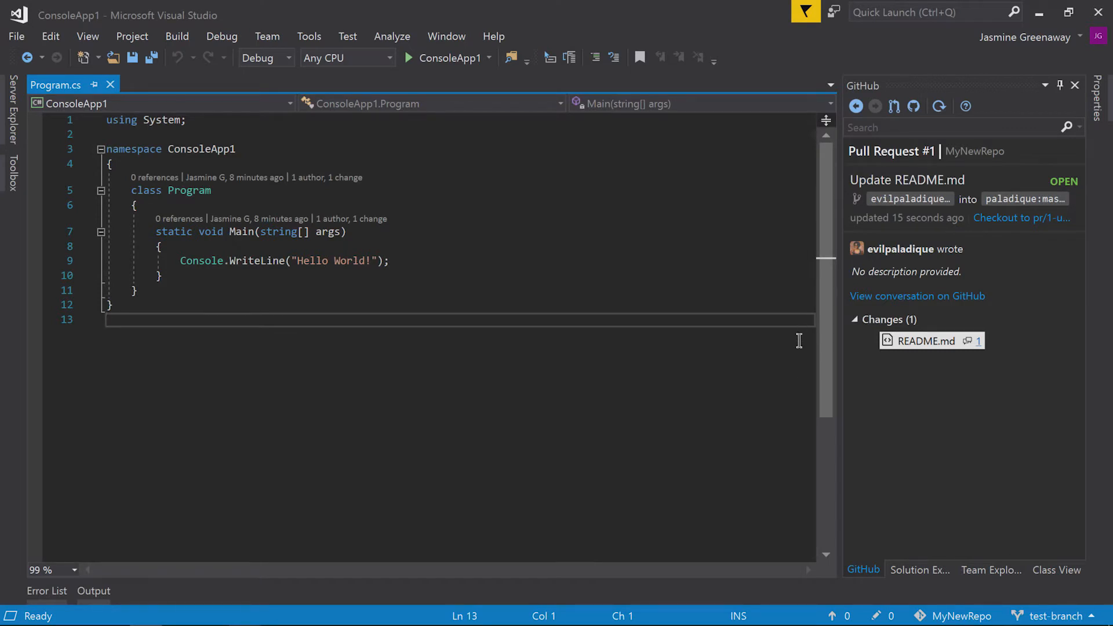
mouse_move(902, 305)
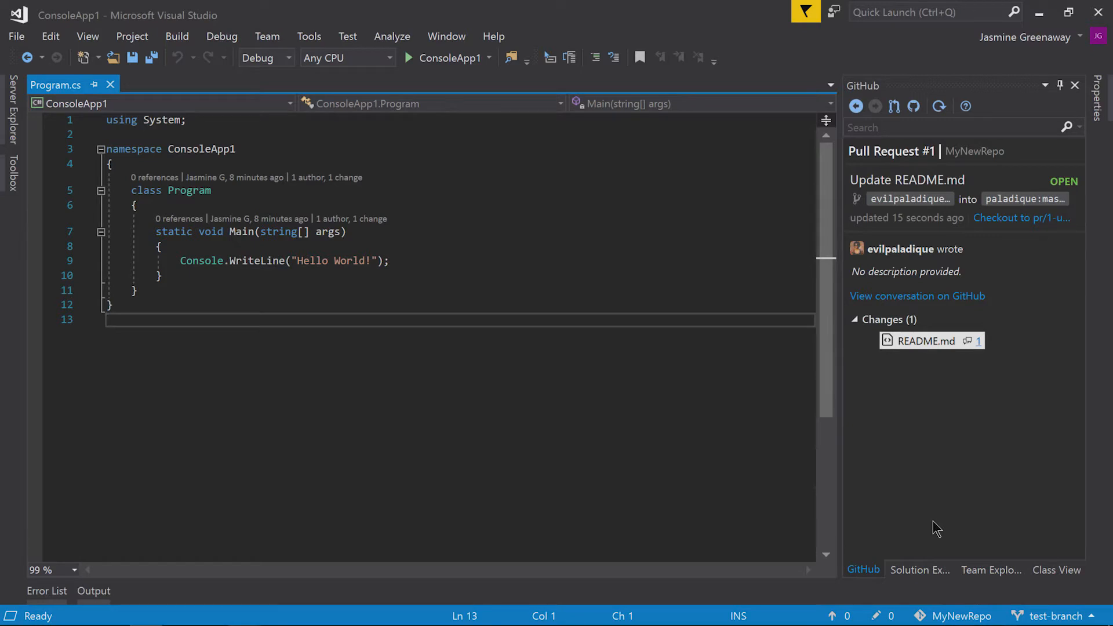
mouse_move(963, 591)
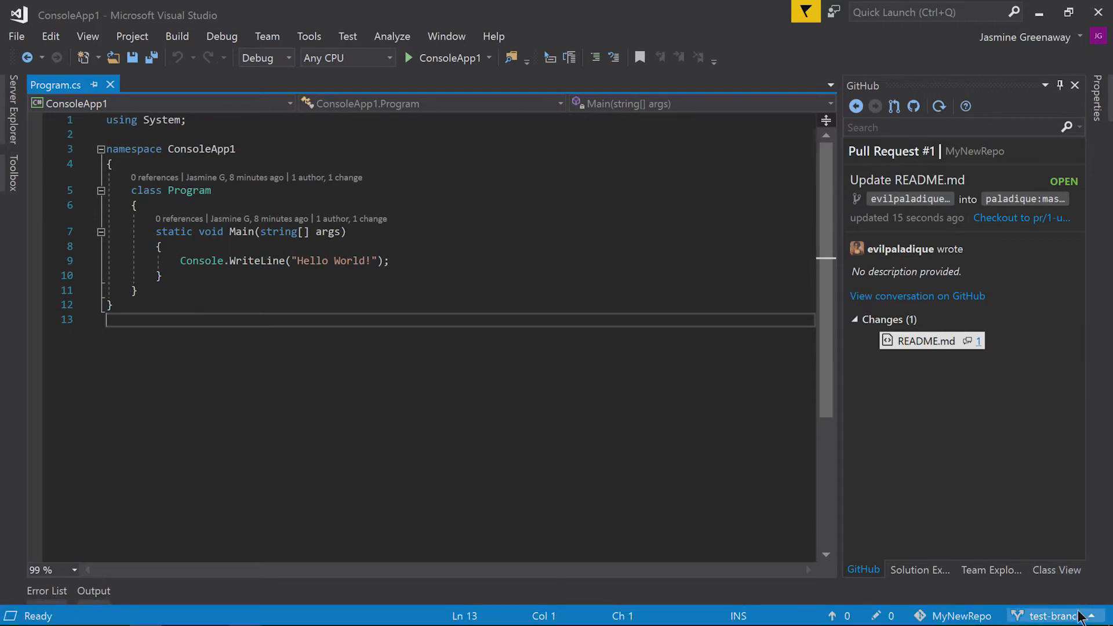
mouse_move(1053, 616)
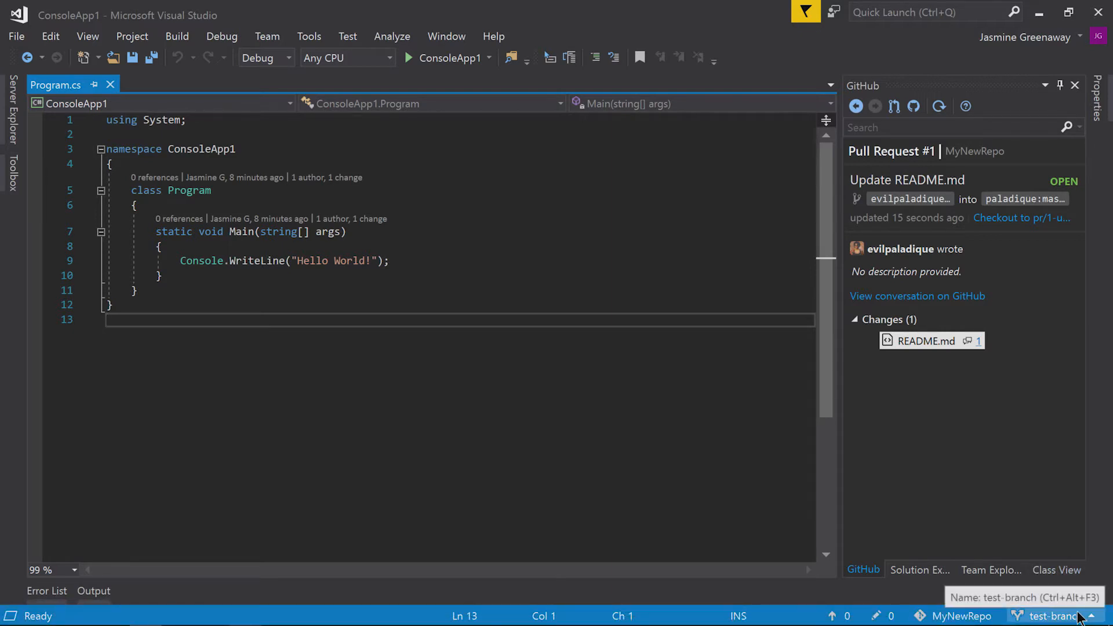
mouse_move(997, 355)
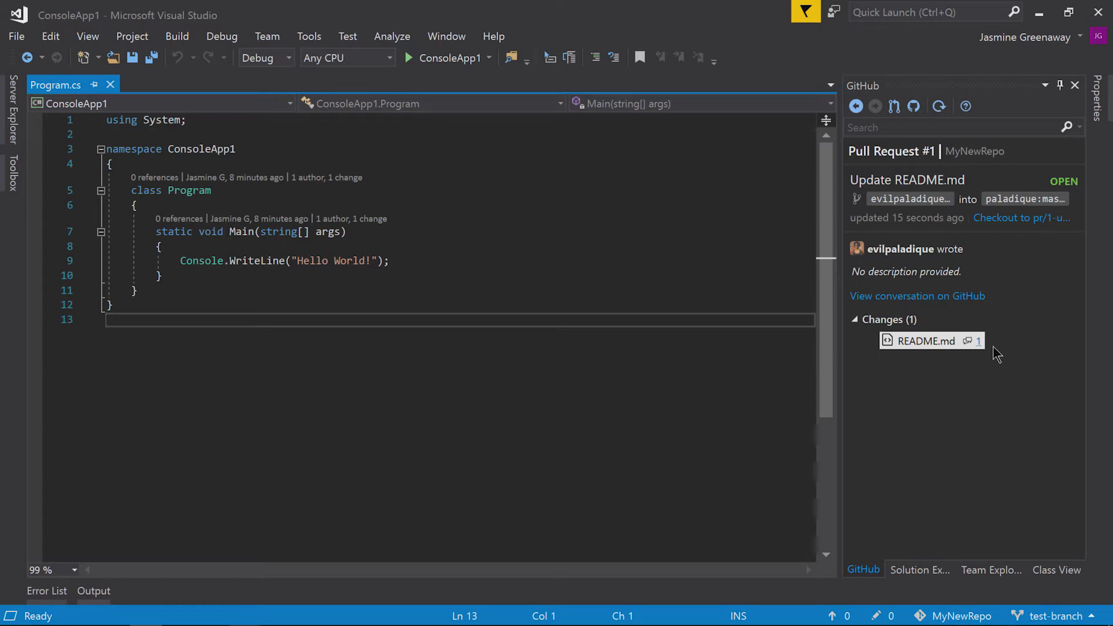
mouse_move(973, 357)
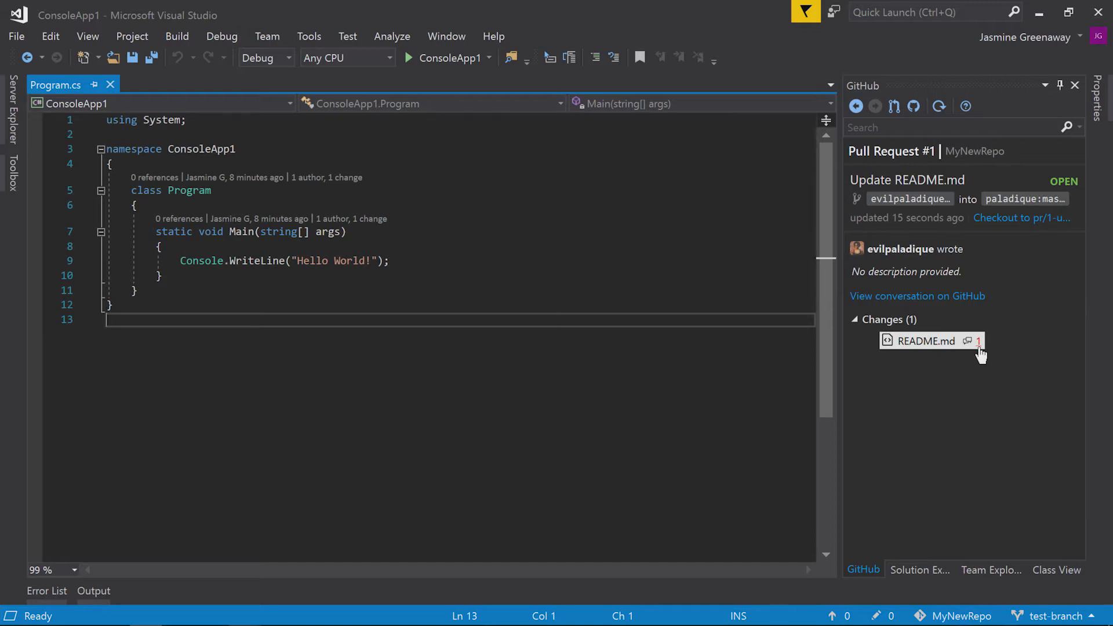
- Return to MyNewRepo's pull request list in the GitHub pane
left_click(855, 106)
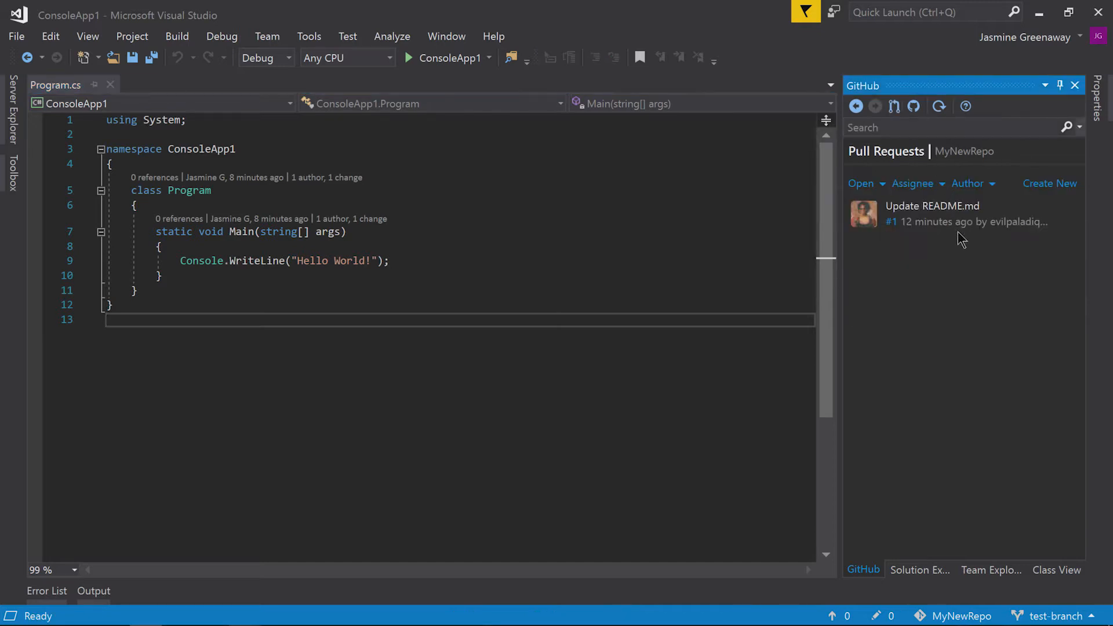
mouse_move(966, 277)
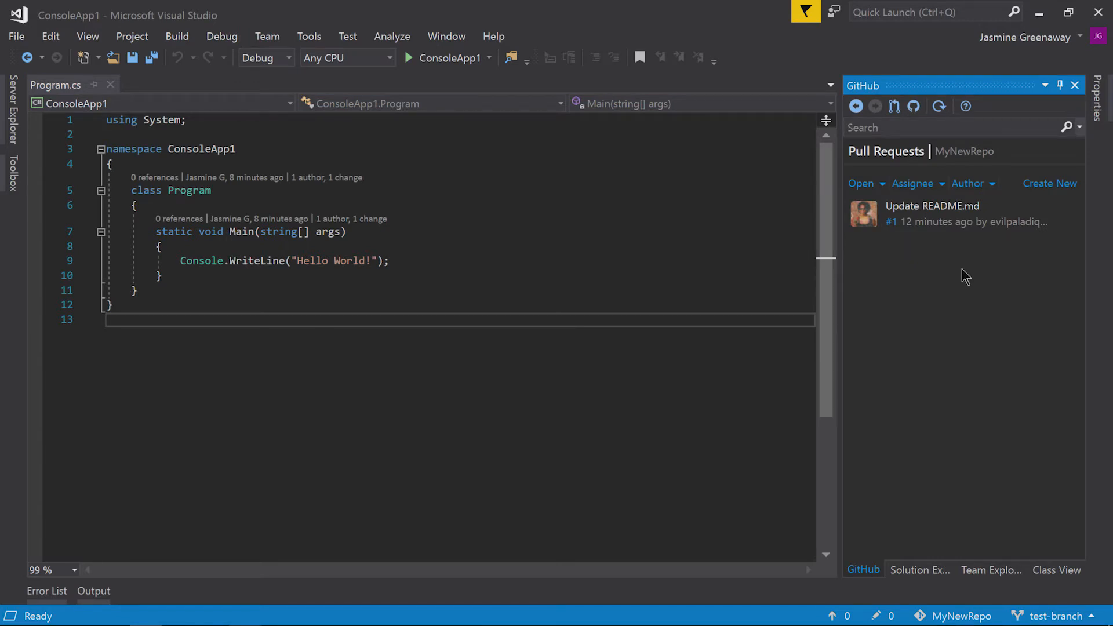
mouse_move(966, 234)
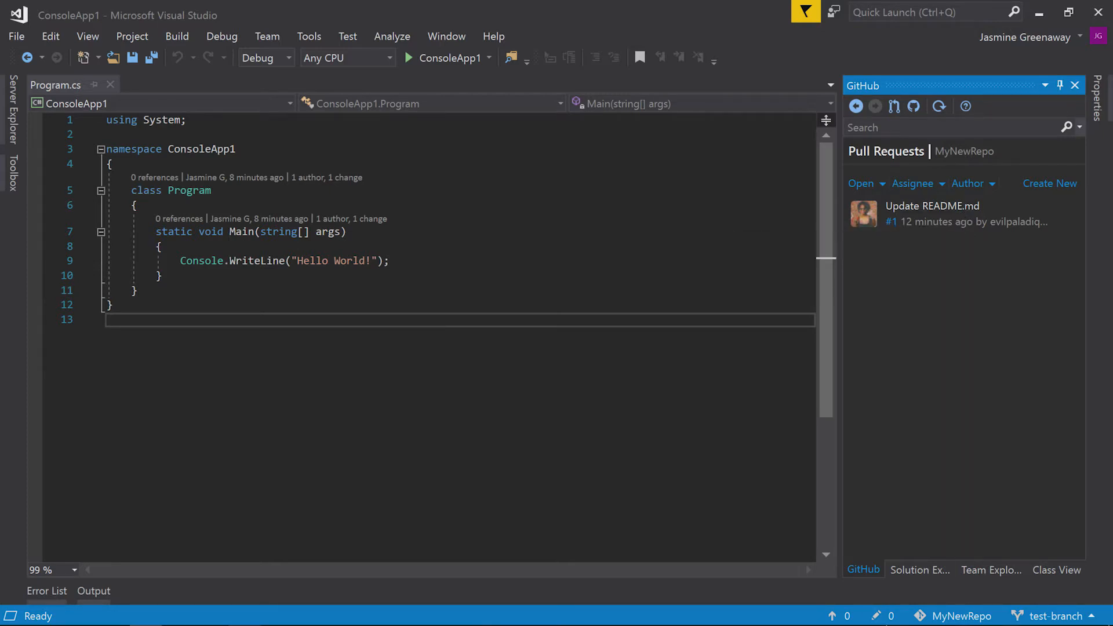
mouse_move(939, 594)
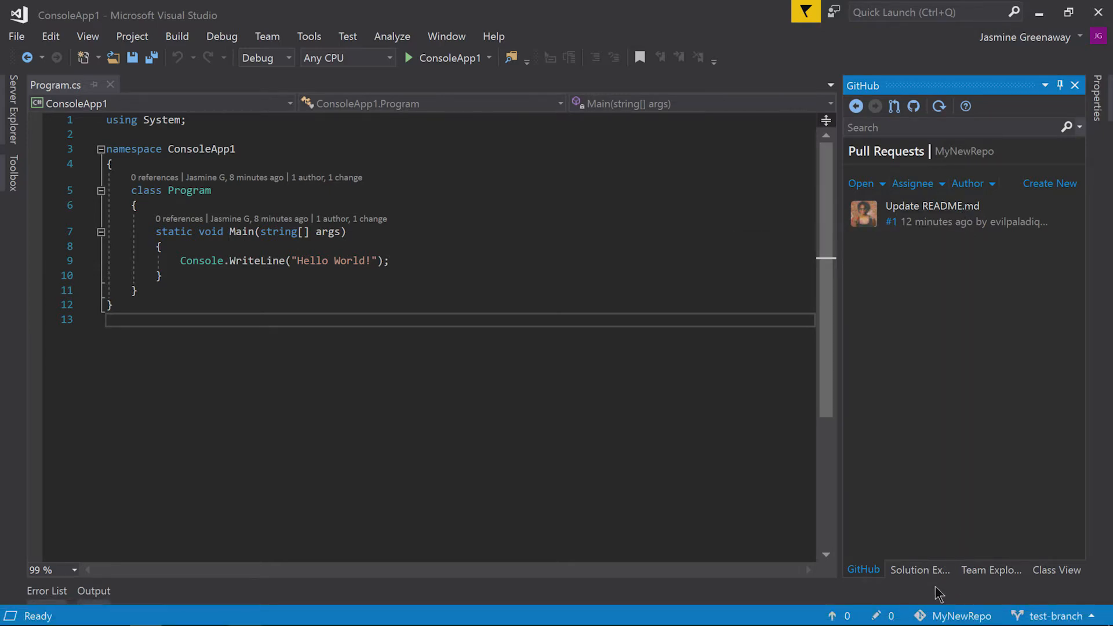
mouse_move(986, 265)
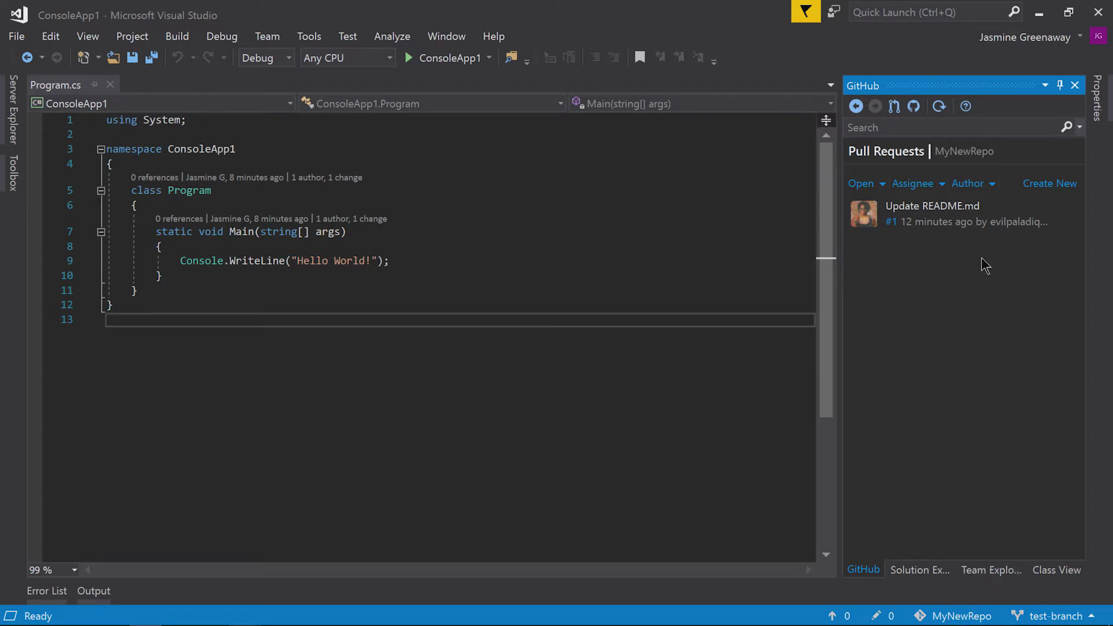
mouse_move(959, 264)
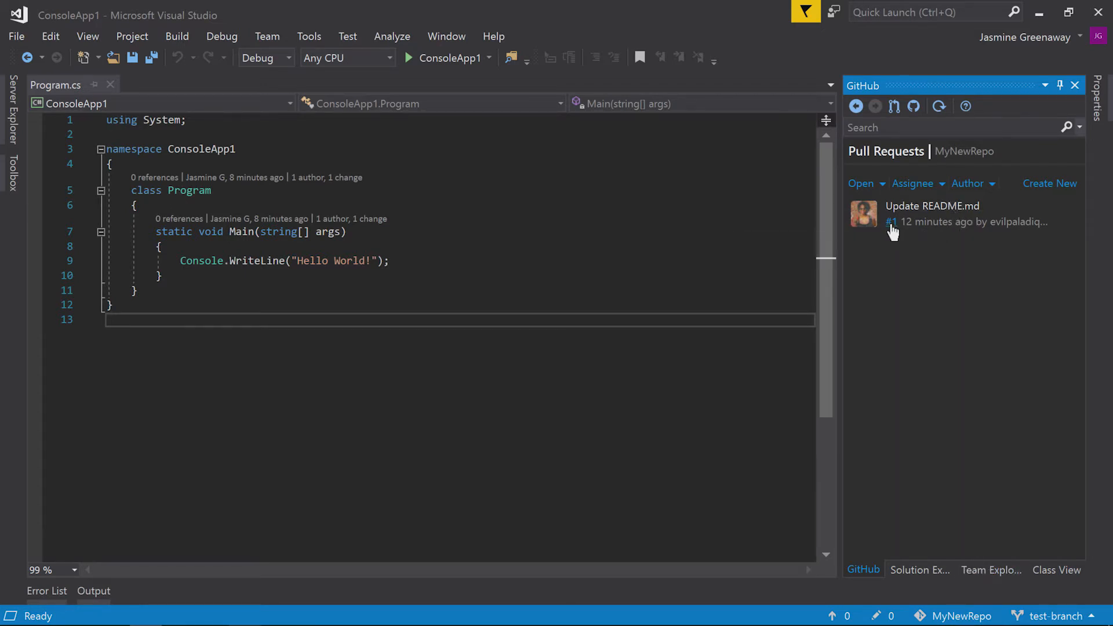
mouse_move(932, 206)
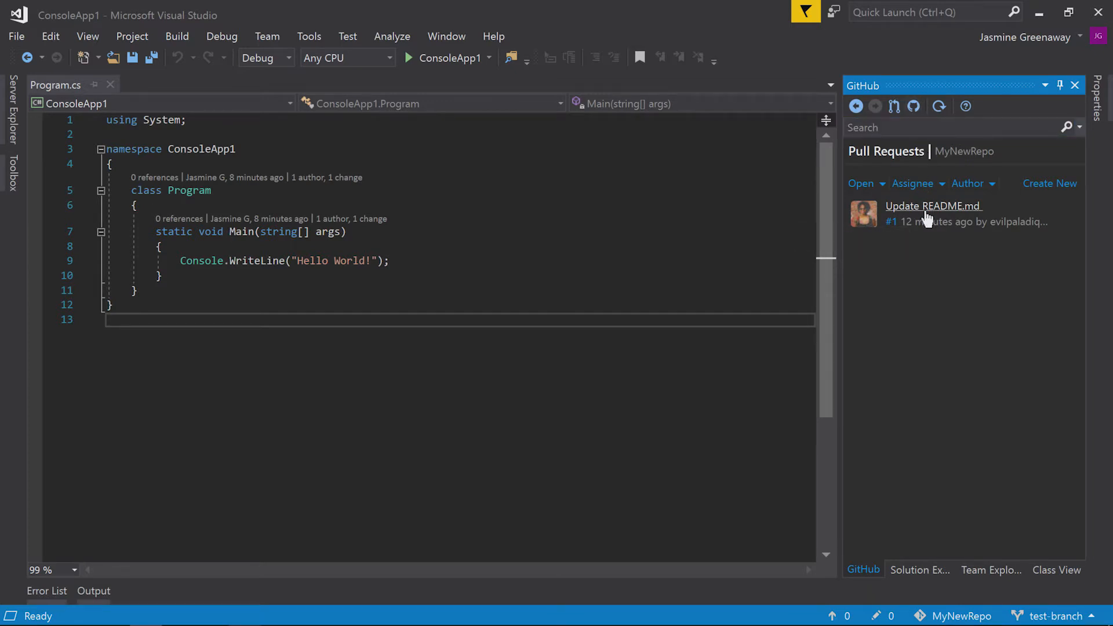
- Open the 'Update README.md' pull request #1
left_click(932, 206)
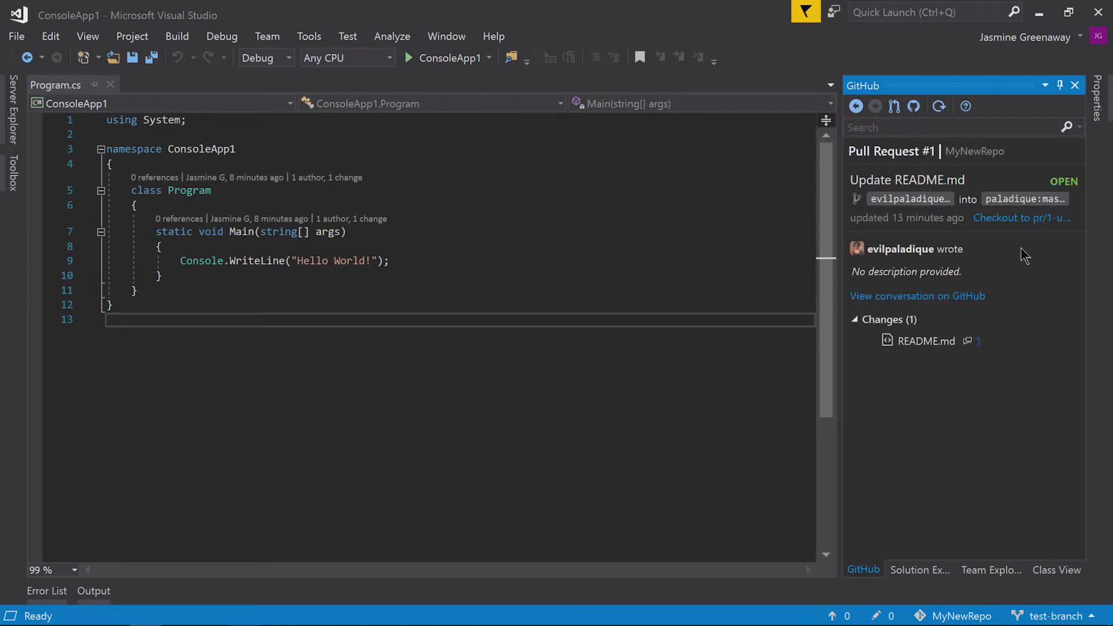
mouse_move(977, 276)
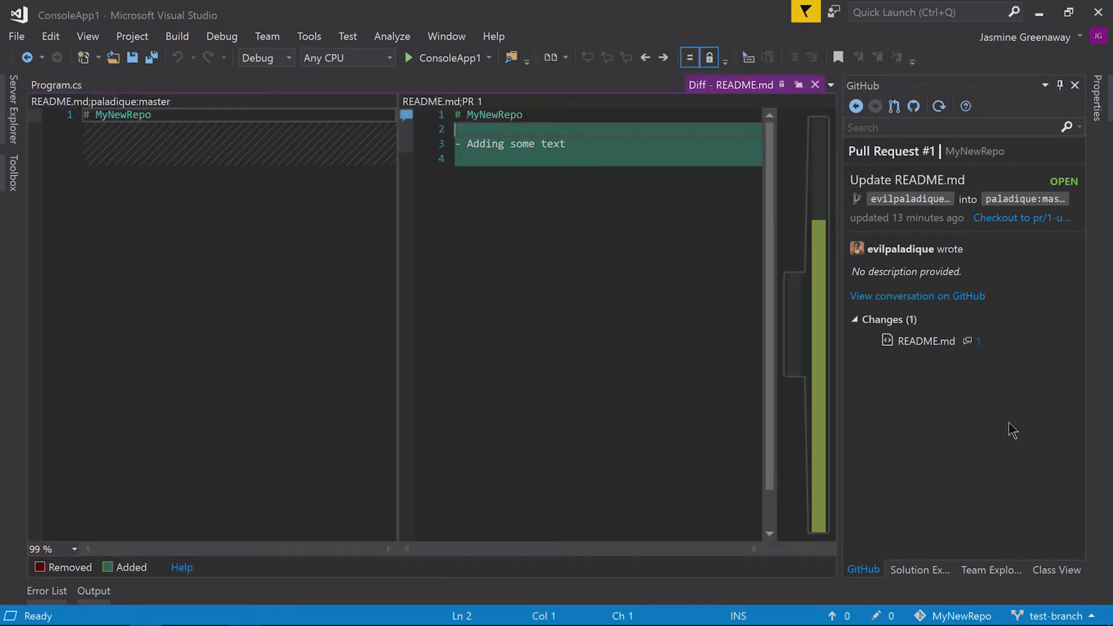
- Show the existing review comment thread beside line 1 of the README.md diff
left_click(405, 129)
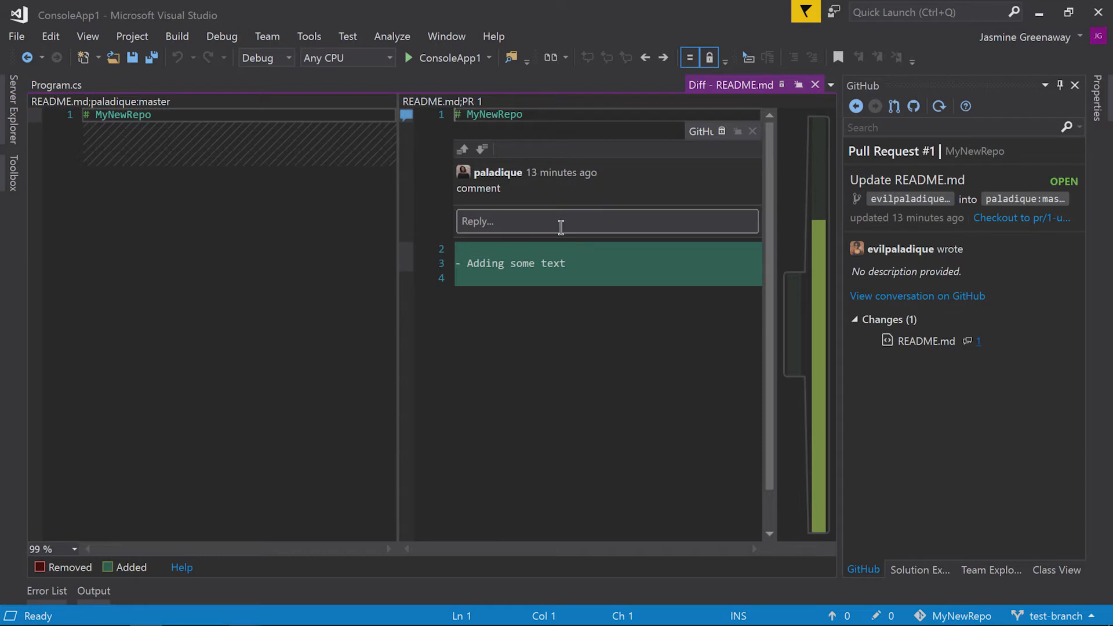
mouse_move(540, 178)
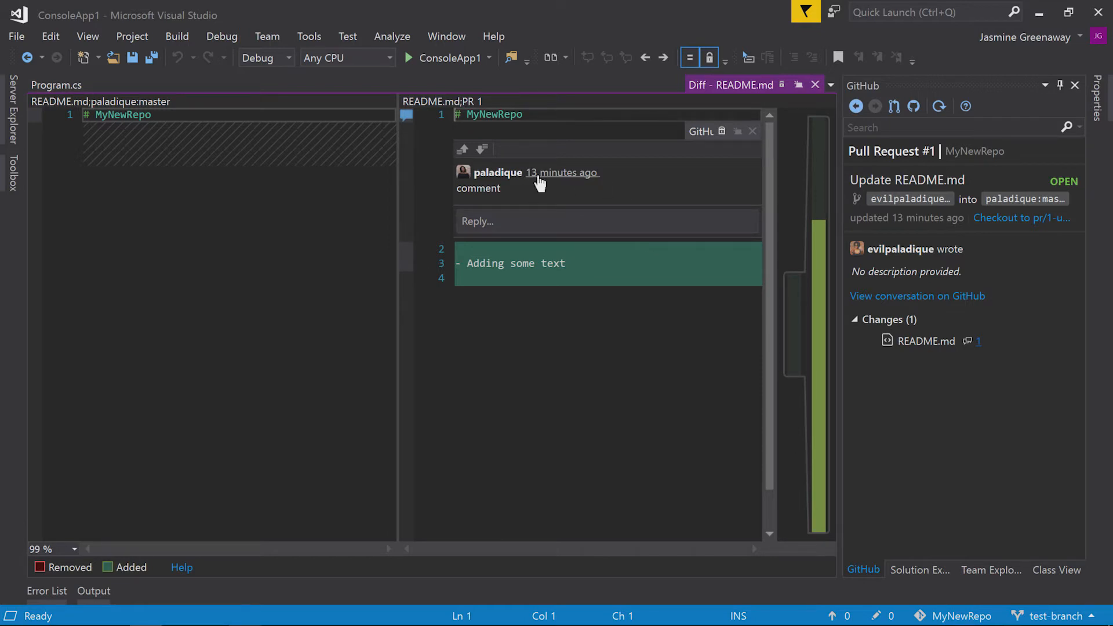
left_click(607, 221)
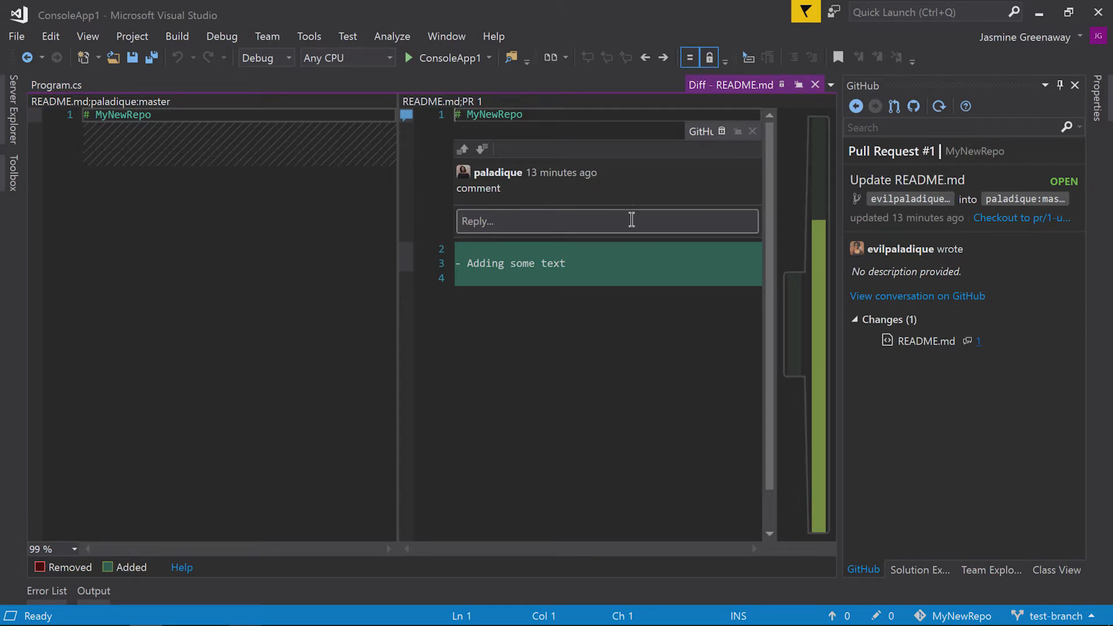
- Post the reply 'this is a new comment' in the line 1 review thread
left_click(607, 221)
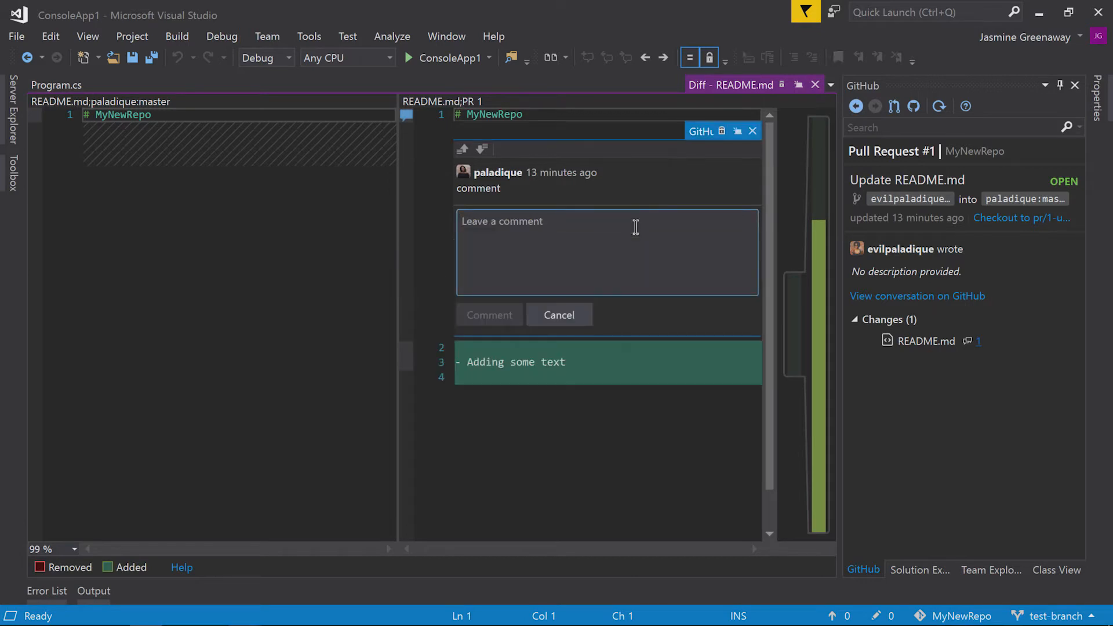
type("this is a ne")
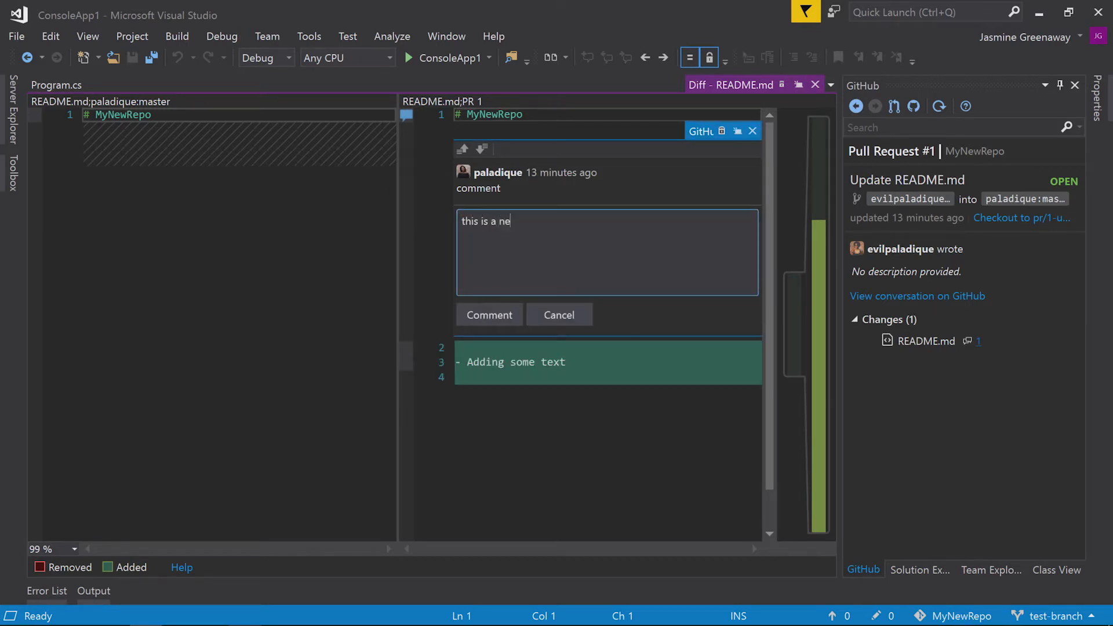
type("w comment")
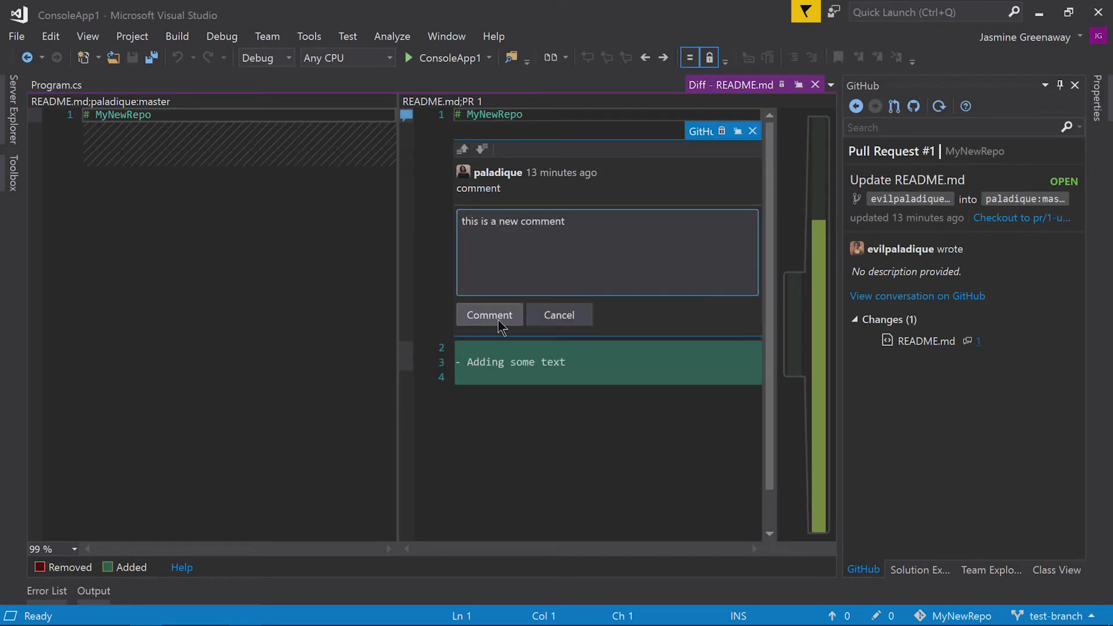
left_click(489, 314)
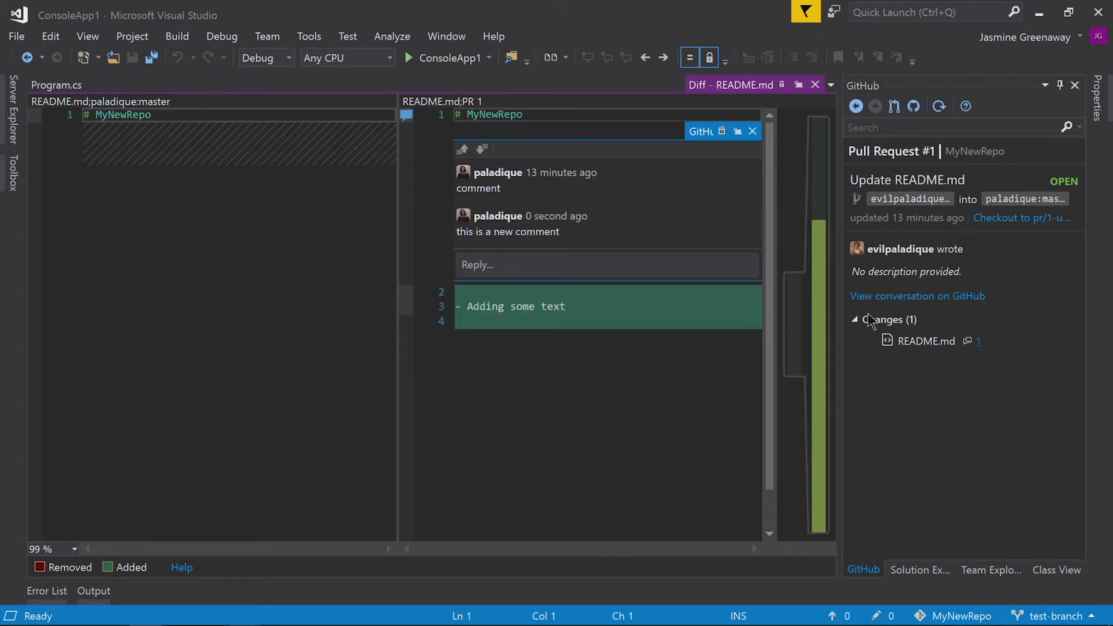
mouse_move(1008, 286)
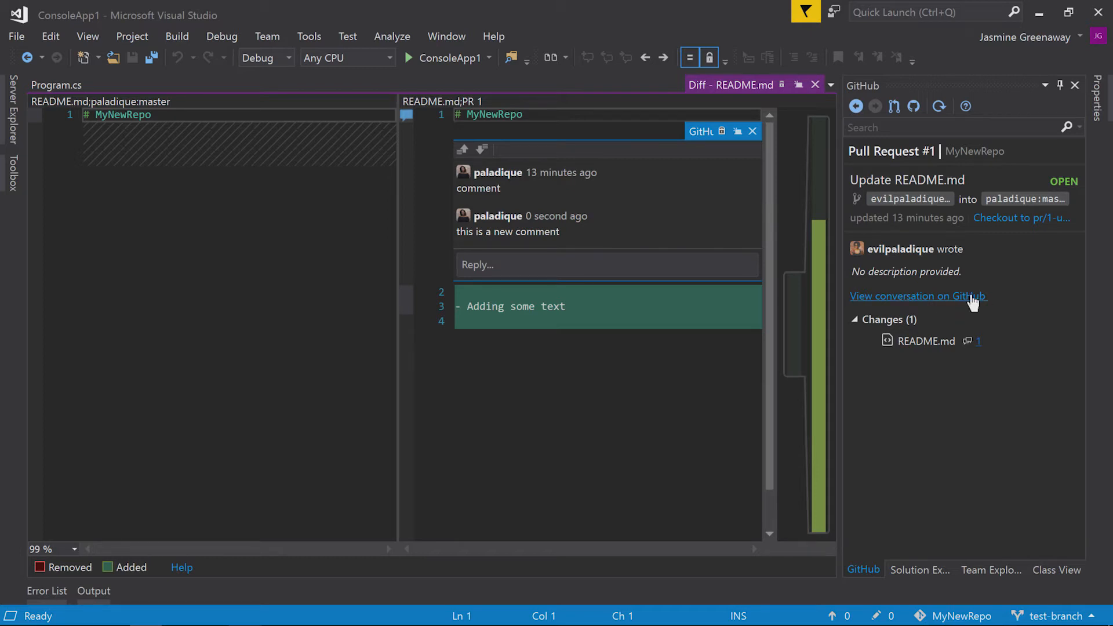
- View pull request #1 on github.com and scroll to the new README.md reply
left_click(918, 296)
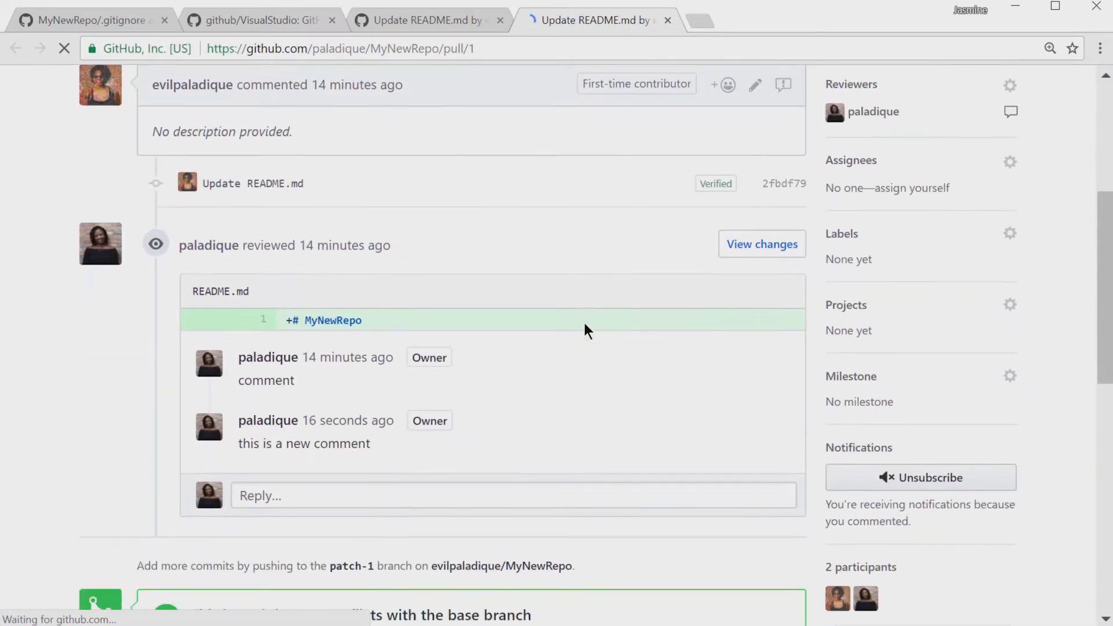
scroll("down", 3)
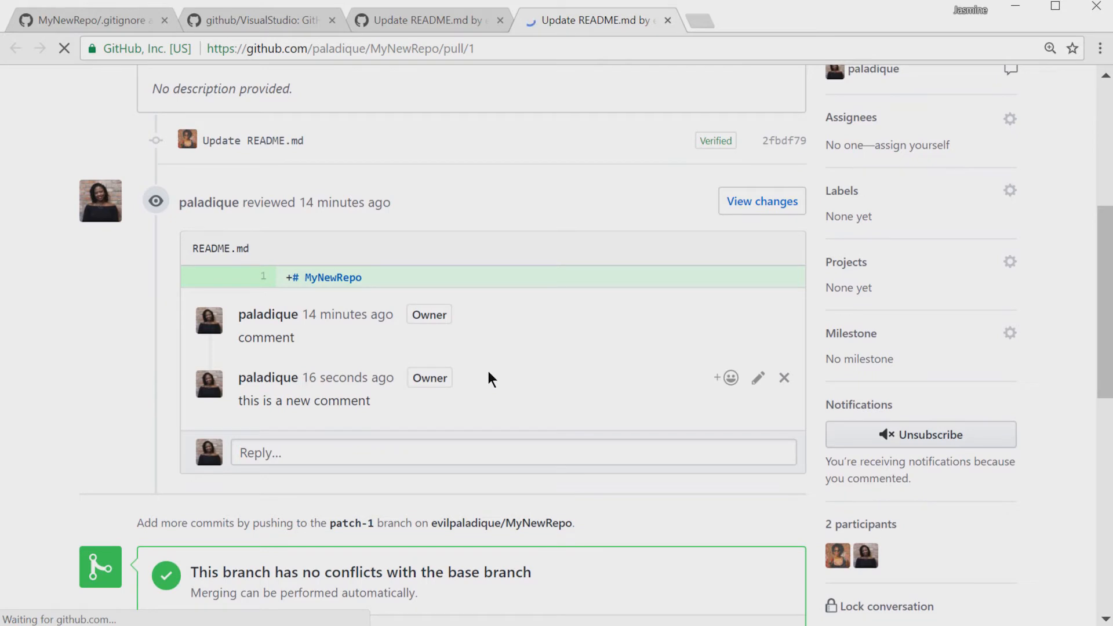